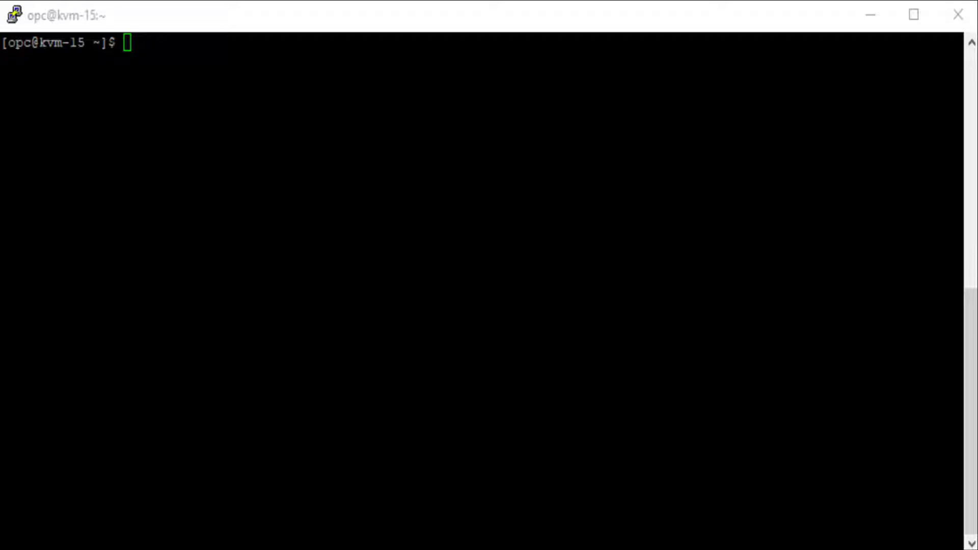
# - List the host disks with fdisk and create pool vmstore on /dev/sdc via oci-kvm create-pool
pyautogui.write('sudo fdisk -l')
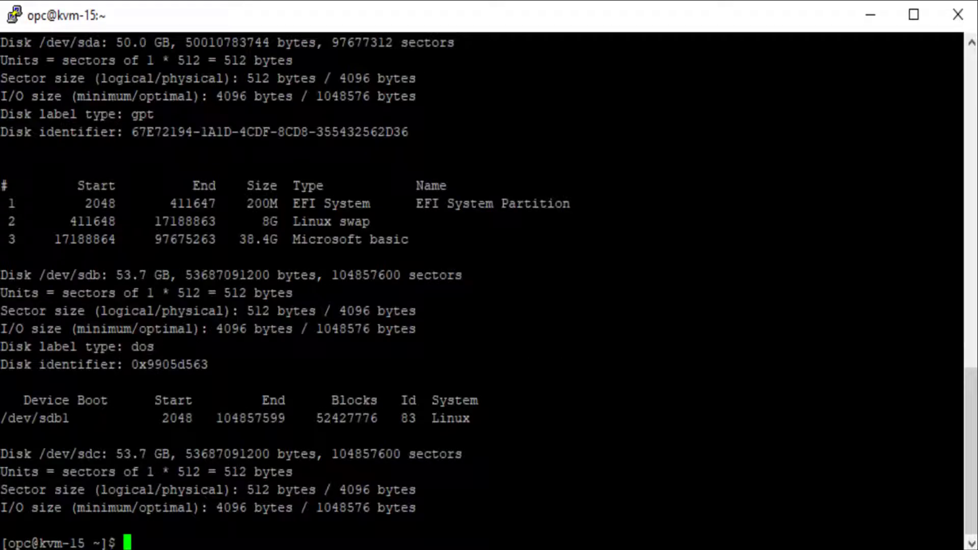
pyautogui.doubleClick(68, 454)
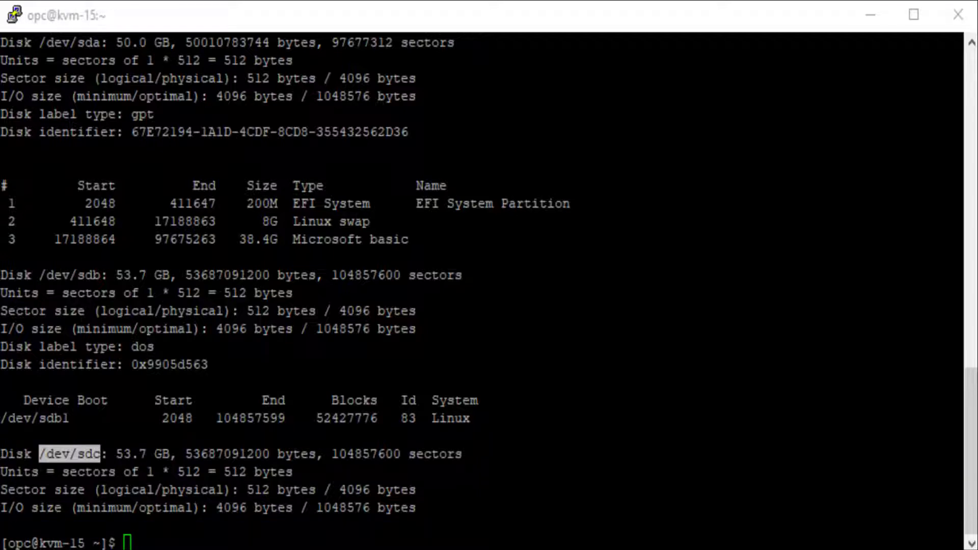
pyautogui.write('sudo oci-kvm create-pool -d /dev/sdc -n vmstore')
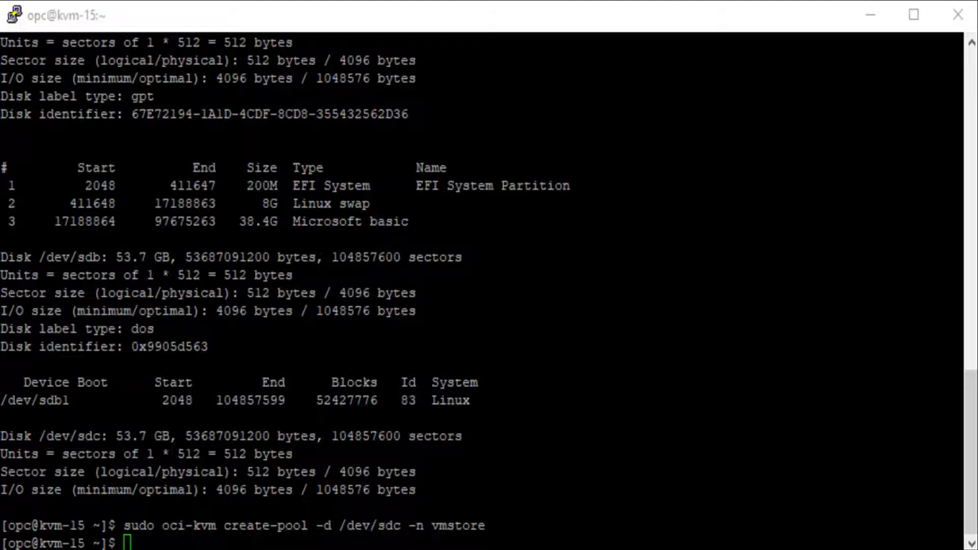
# - Check virsh pool-list shows vmstore active, then display VNIC config with oci-network-config -s
pyautogui.write('virsh pool-list')
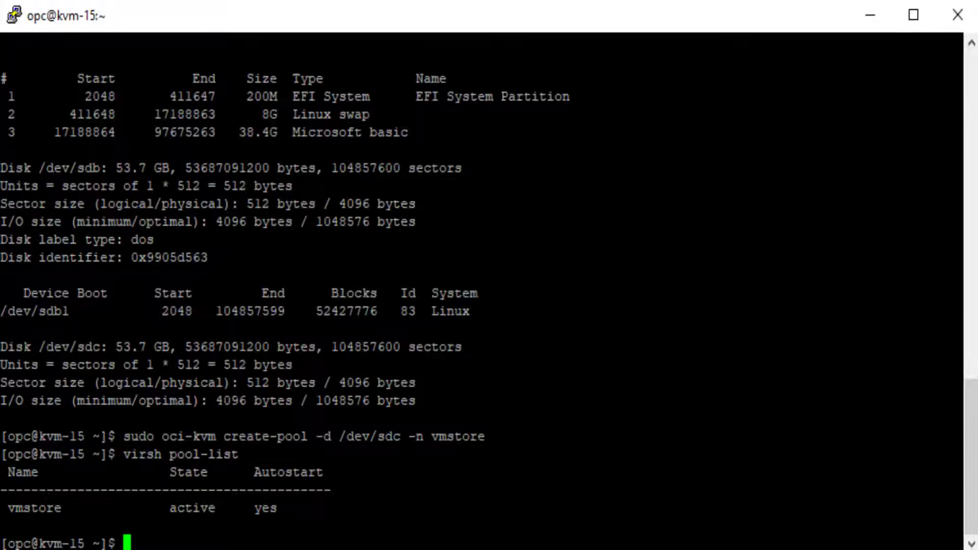
pyautogui.write('sudo oci-network-config -s')
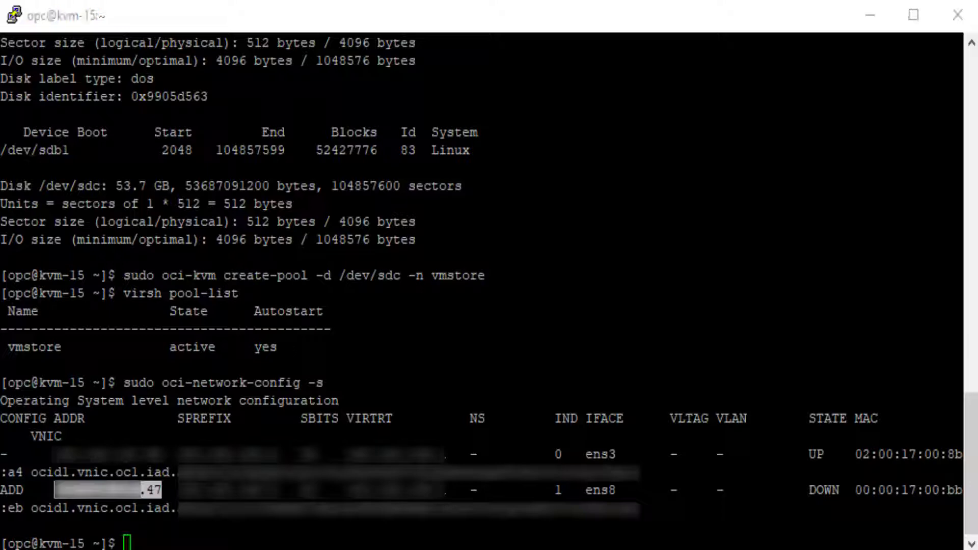
# - Create the kvm virtual network with sudo oci-kvm create-network
pyautogui.write('sudo oci-kvm crea')
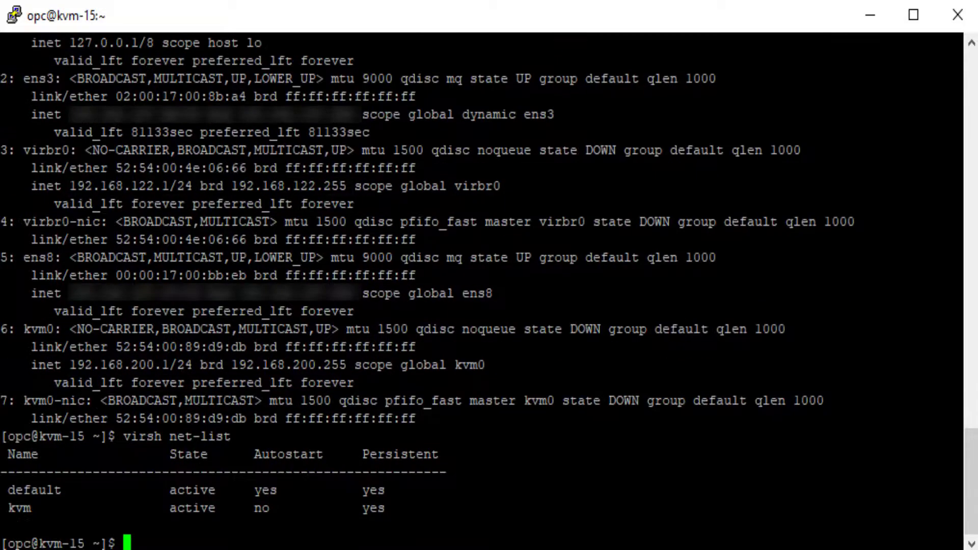
# - Show the saved cmd file and run its oci-kvm create command to build my_guest
pyautogui.doubleClick(19, 508)
pyautogui.write('cat cmd')
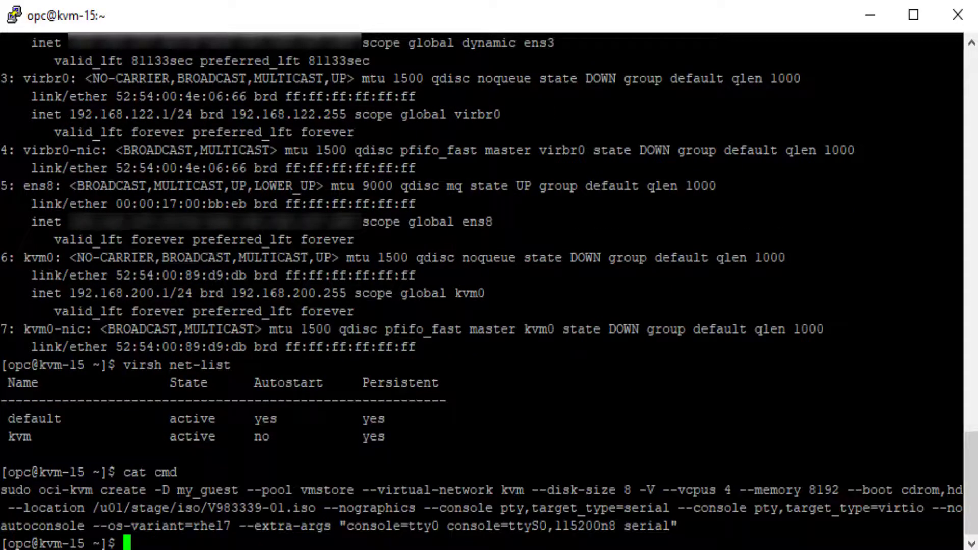
pyautogui.moveTo(44, 490); pyautogui.dragTo(234, 489)
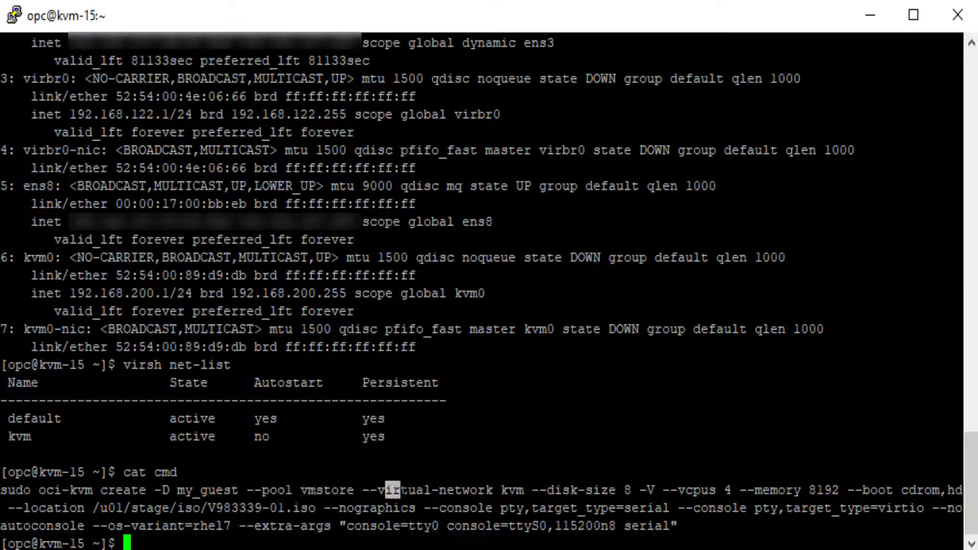
pyautogui.doubleClick(430, 490)
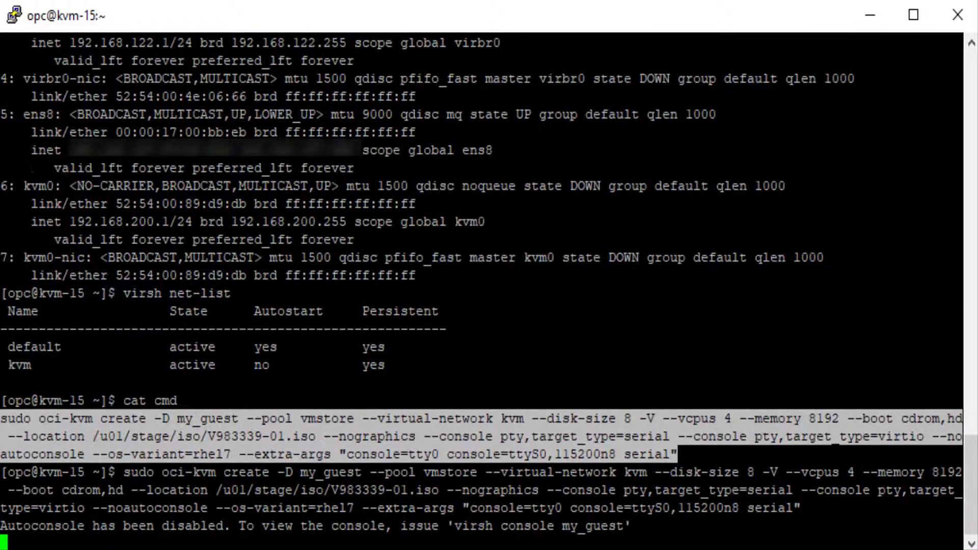
# - Attach to the guest with virsh console my_guest
pyautogui.write('vm-15 ~]$ v')
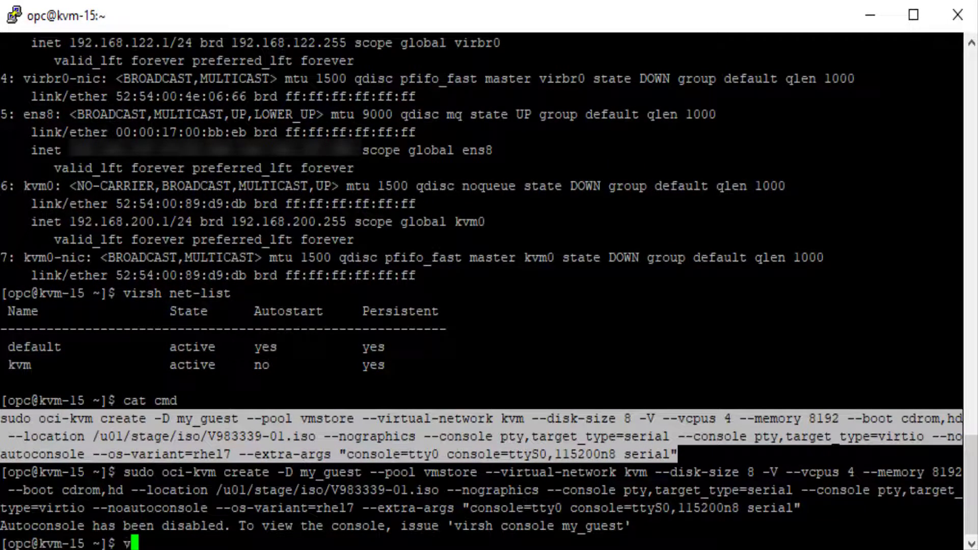
pyautogui.write('irsh console')
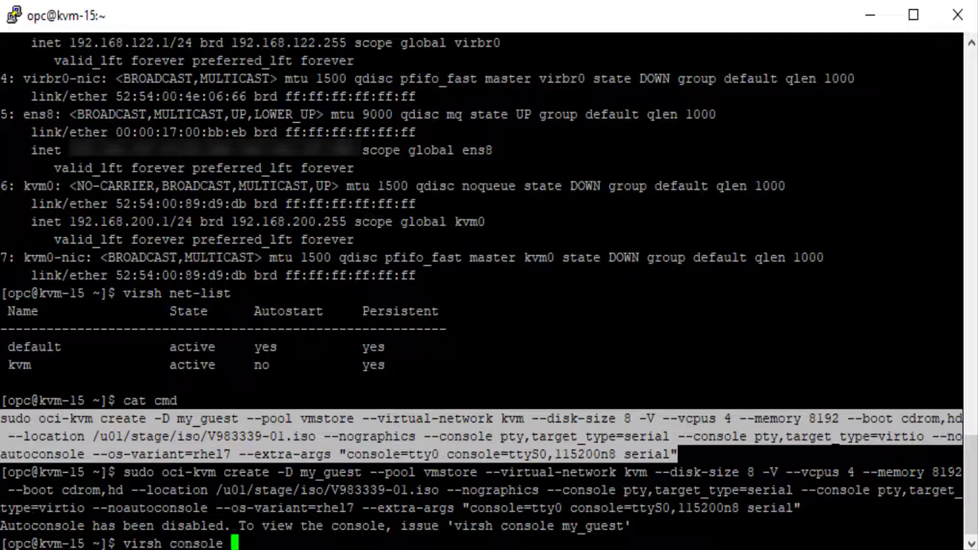
pyautogui.write('my_guest')
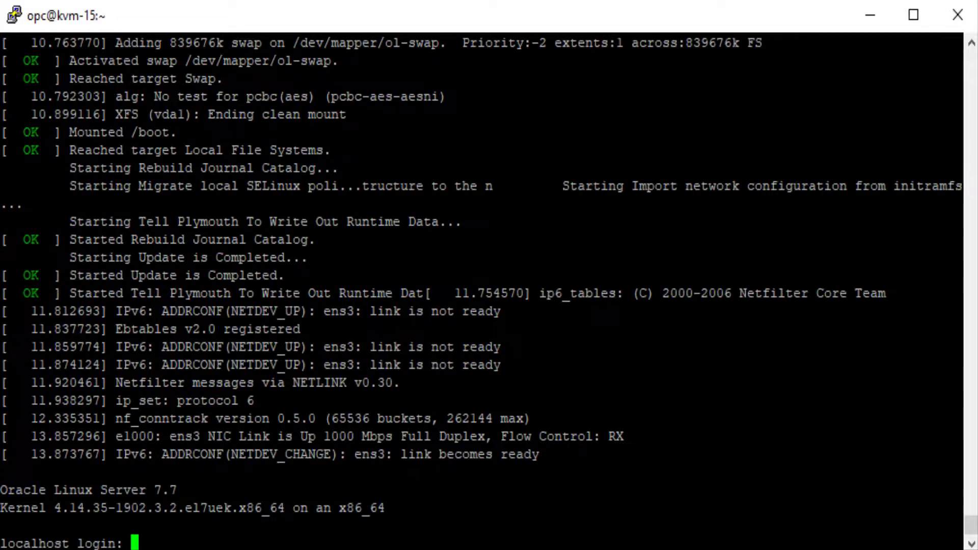
# - Log in as root and run fdisk -l and ip addr to see /dev/vda and ens3
pyautogui.write('root')
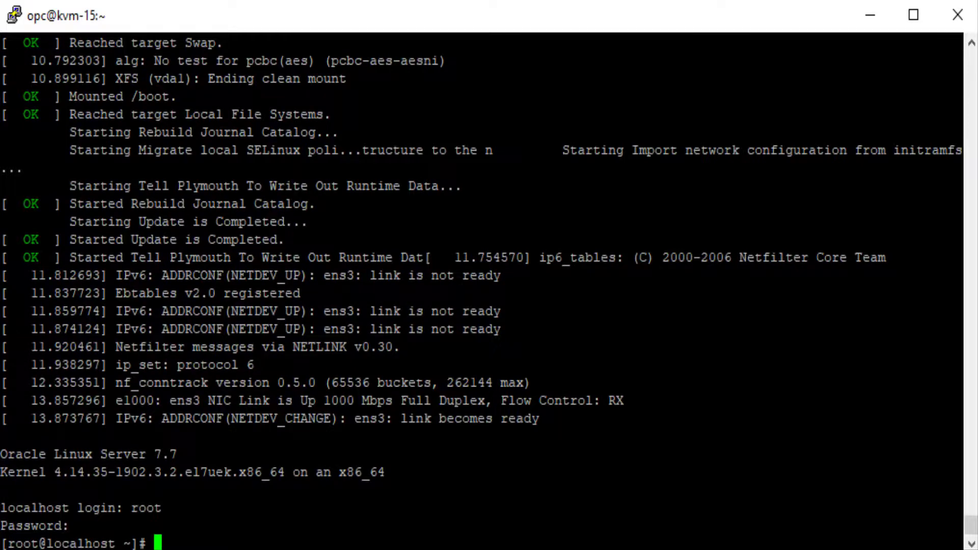
pyautogui.write('fdisk -l')
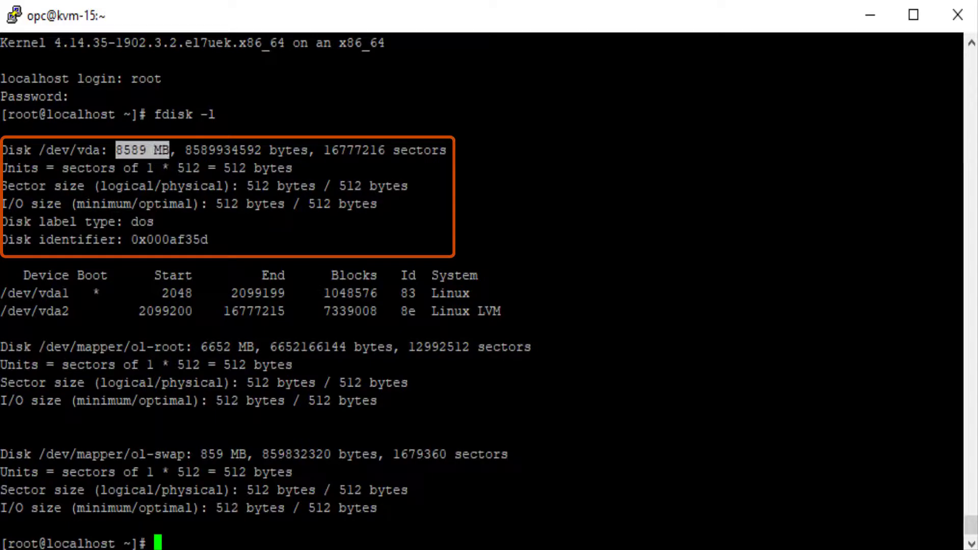
pyautogui.write('ip addr')
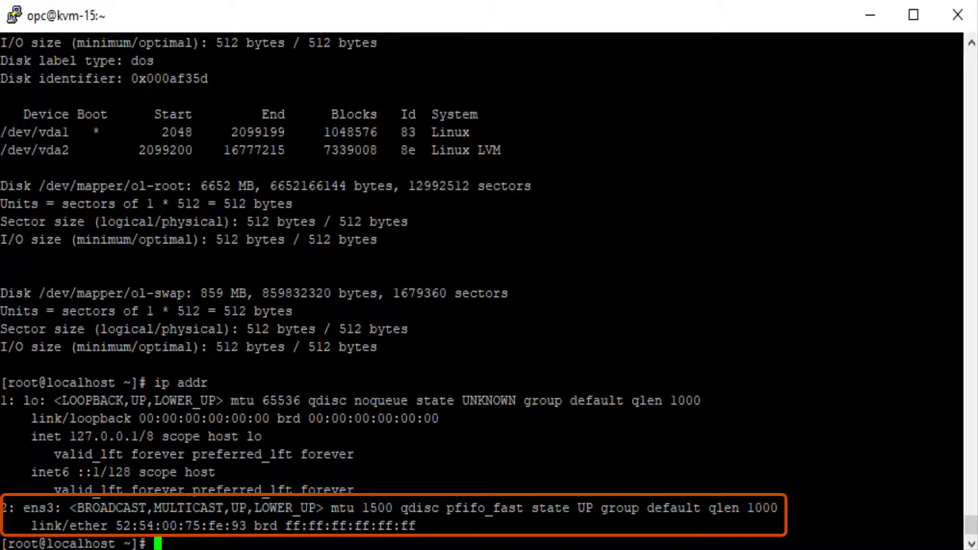